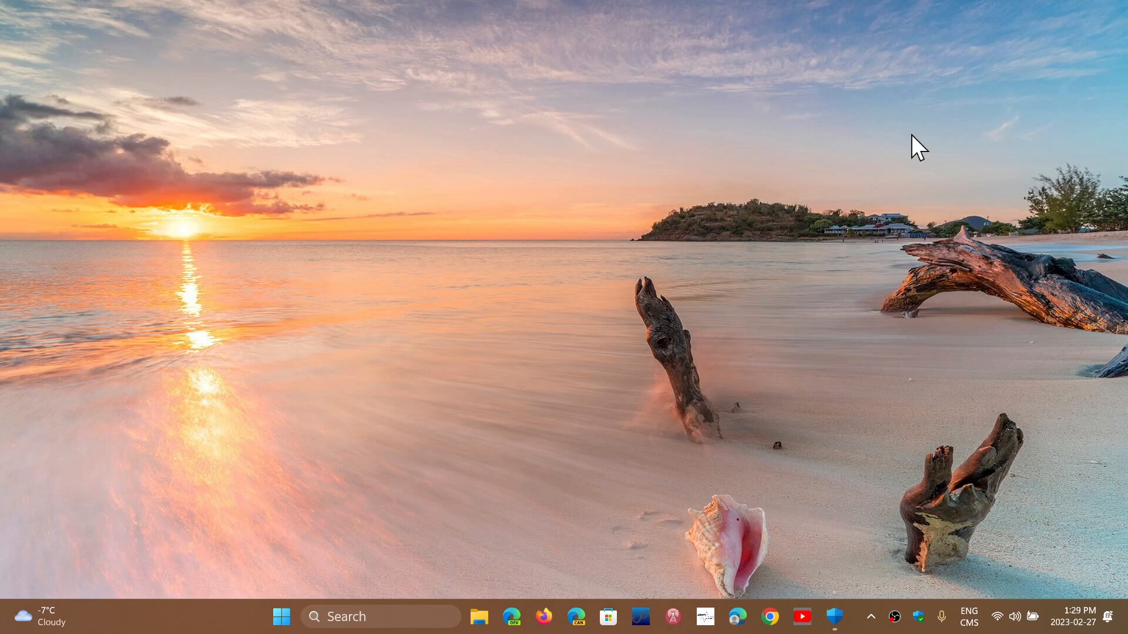
mouse_move(912, 311)
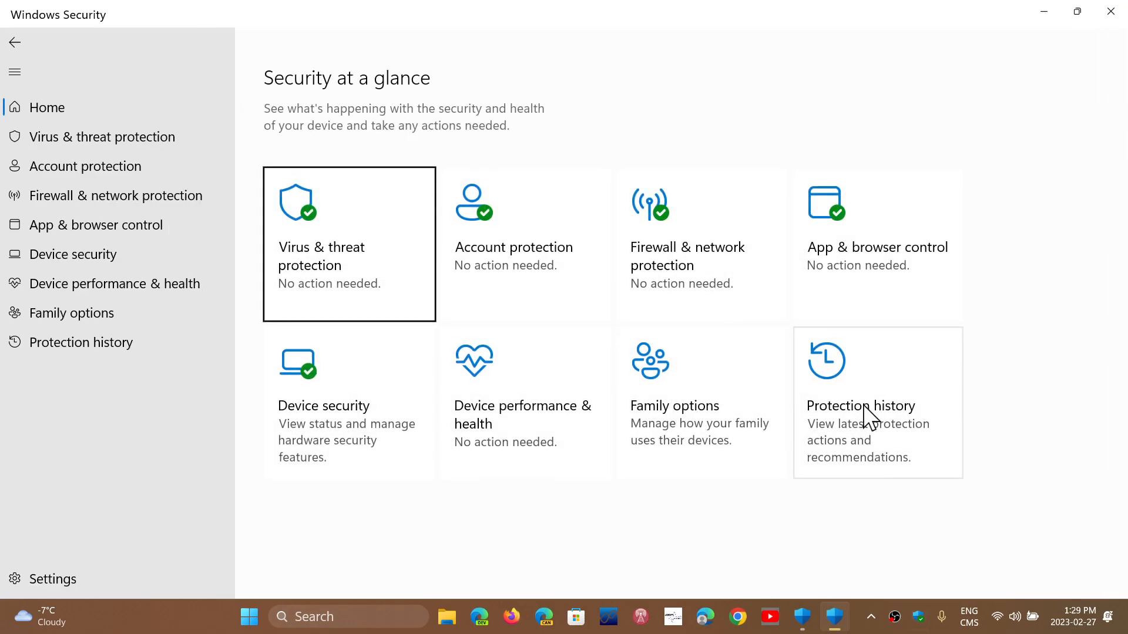
mouse_move(514, 513)
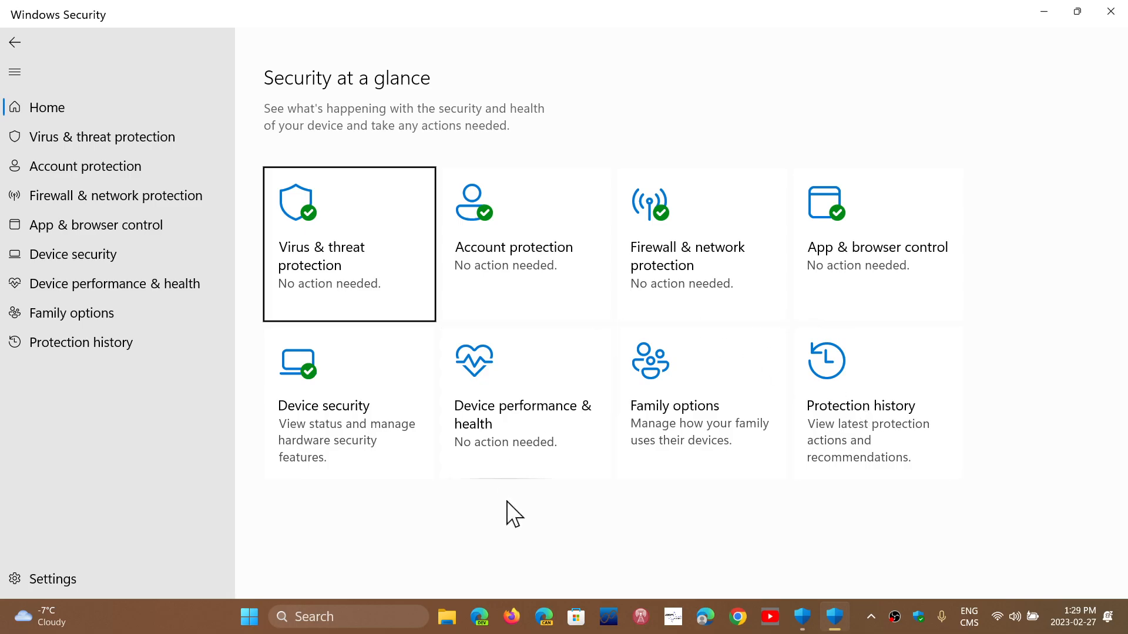
mouse_move(748, 529)
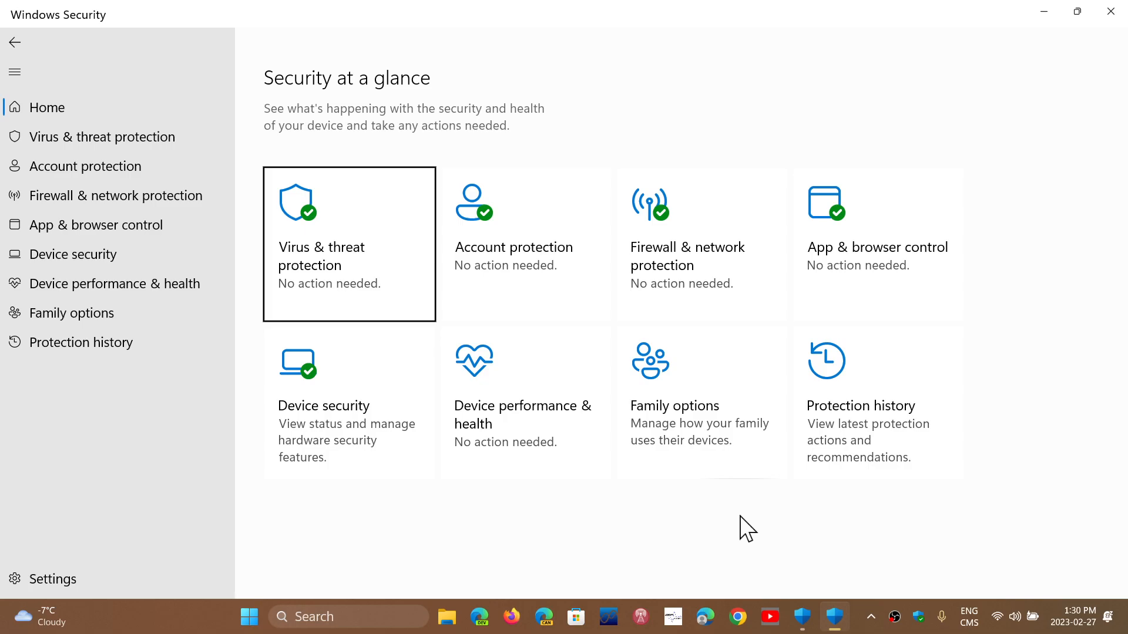
mouse_move(636, 452)
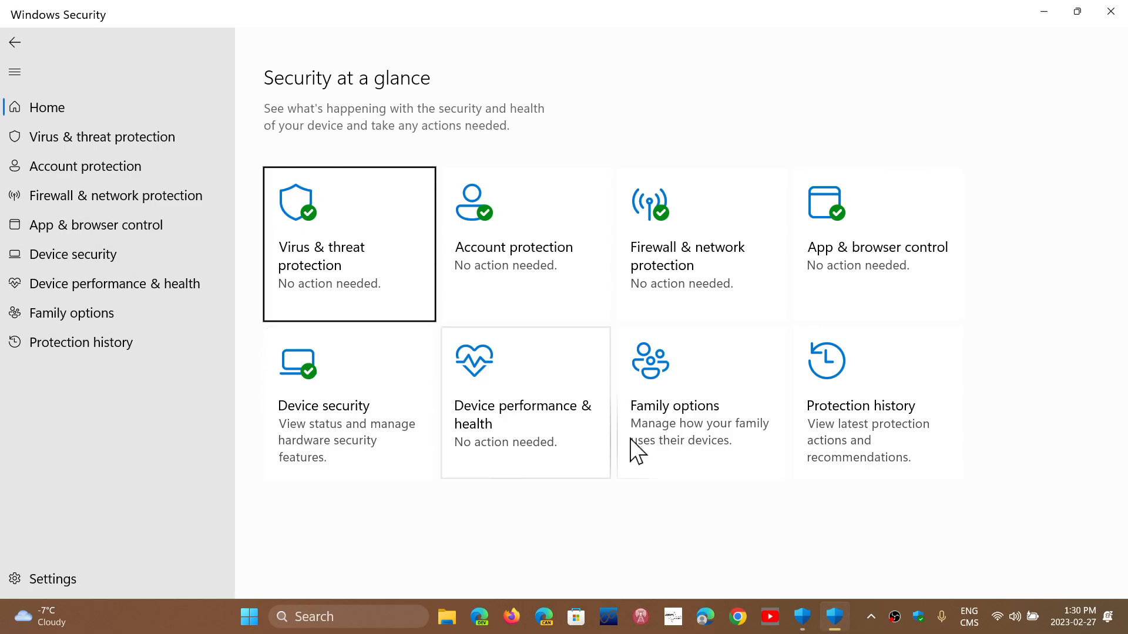
mouse_move(1110, 12)
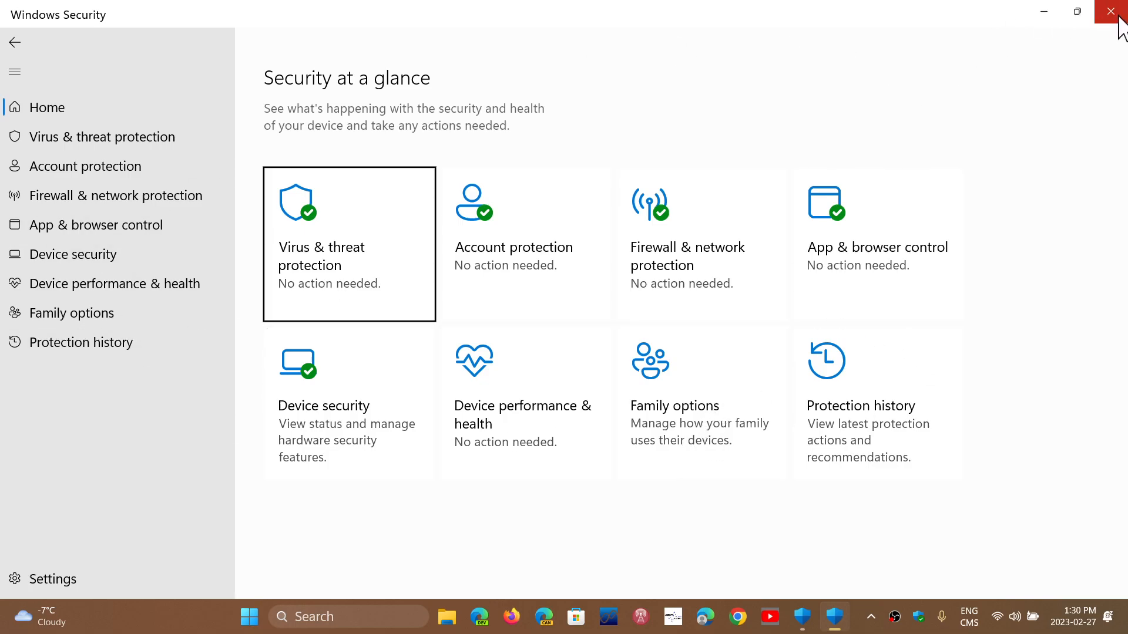
- Close the Windows Security app, leaving only the desktop visible
left_click(1113, 12)
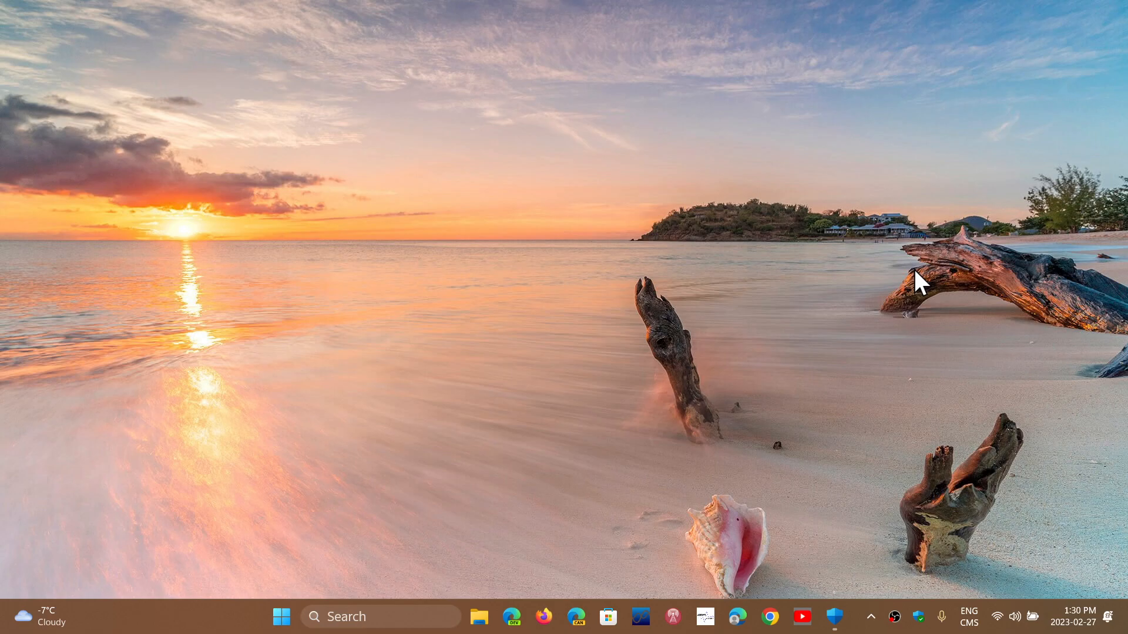
mouse_move(834, 604)
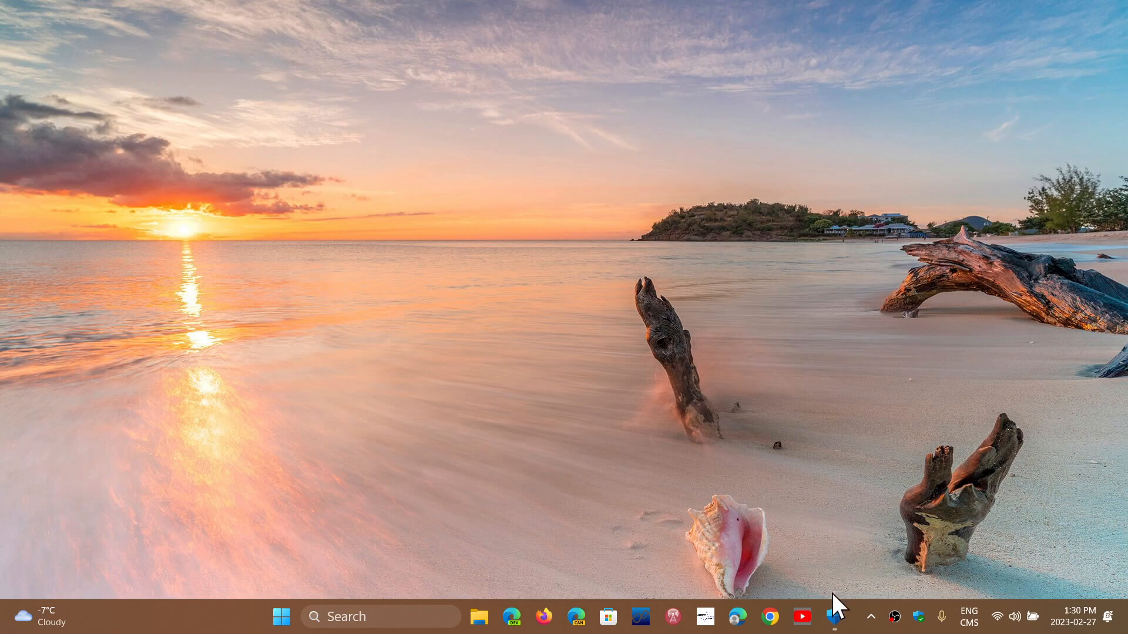
left_click(835, 616)
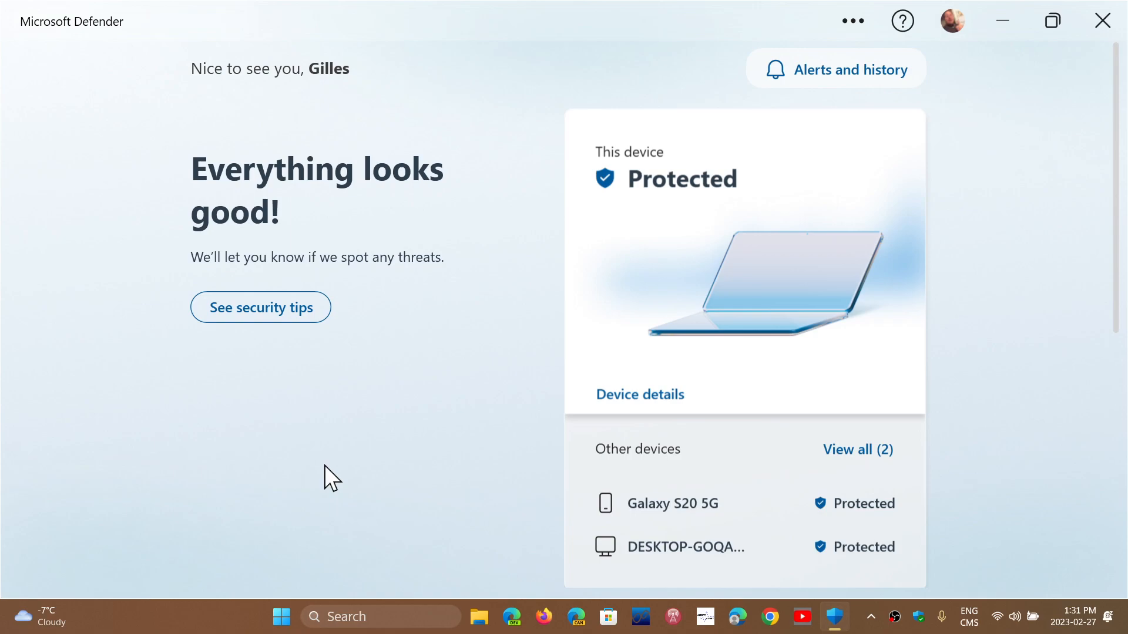
mouse_move(1101, 21)
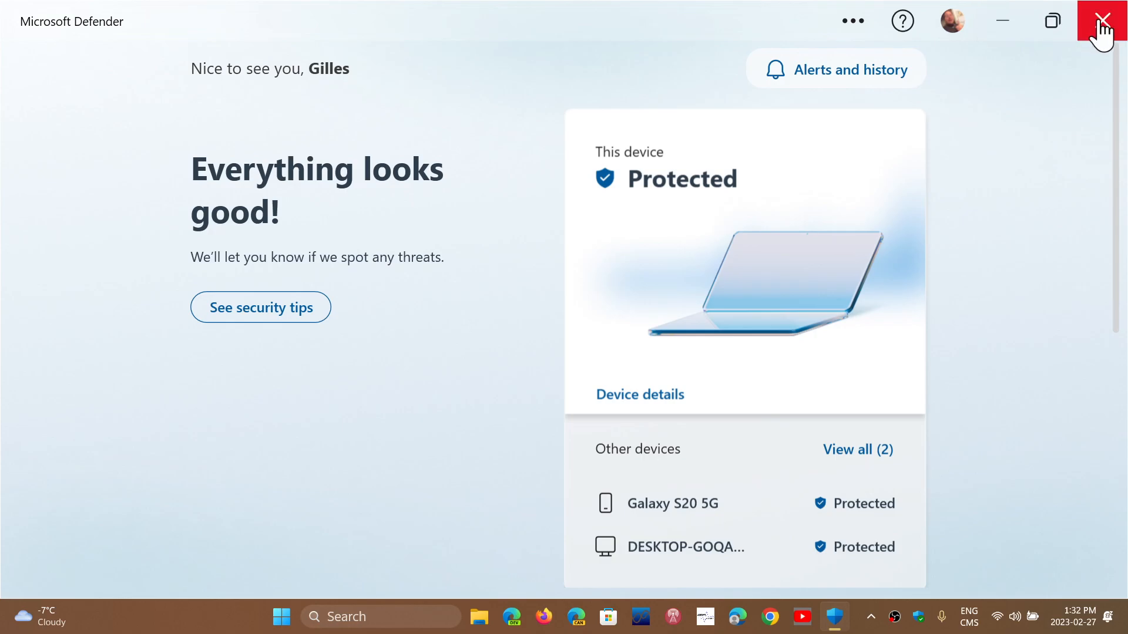
left_click(1102, 21)
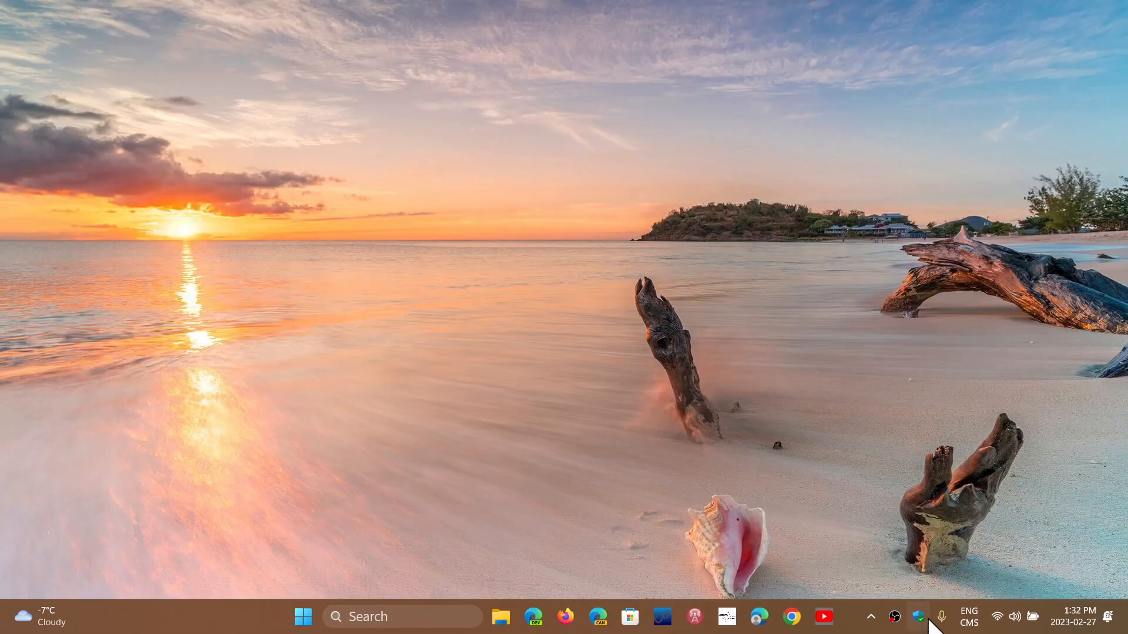
left_click(919, 616)
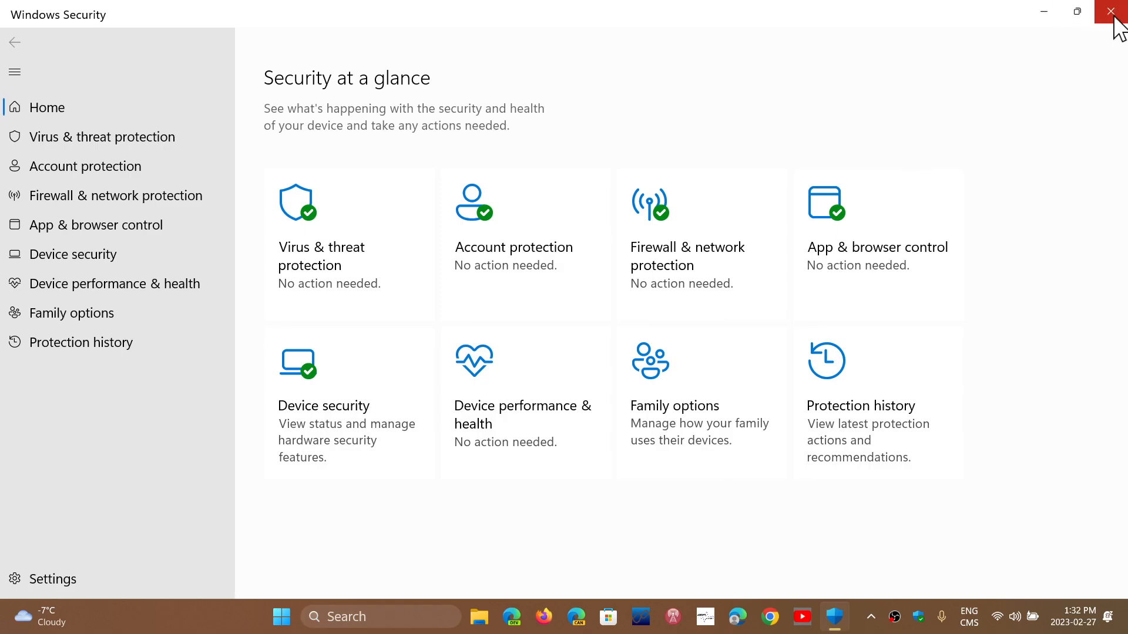
left_click(1114, 12)
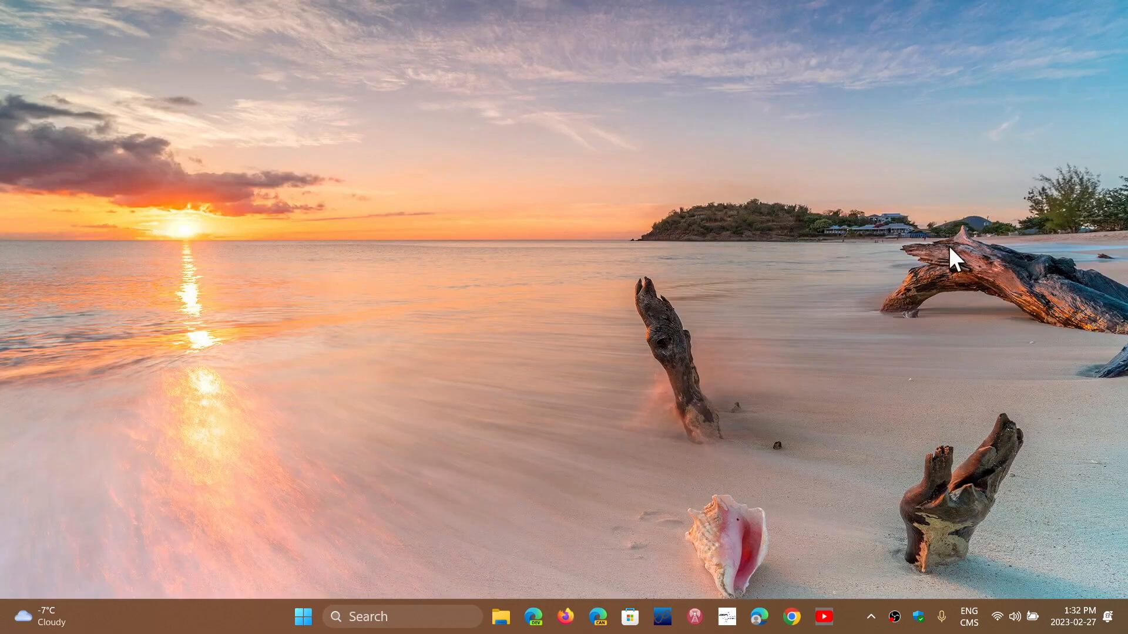